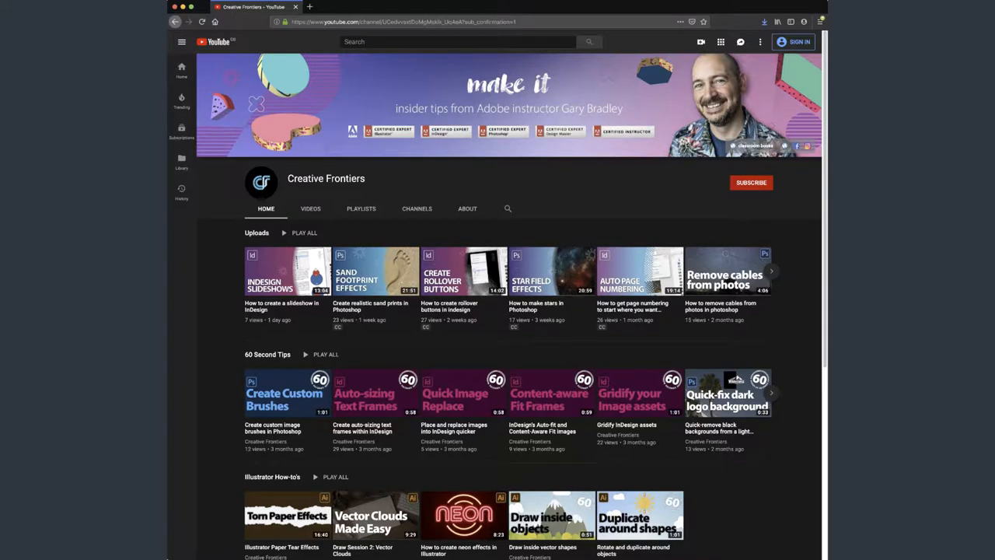
- Pick the Magnetic Lasso Tool from the lasso tool flyout
{"action": "left_click", "coordinate": [750, 182]}
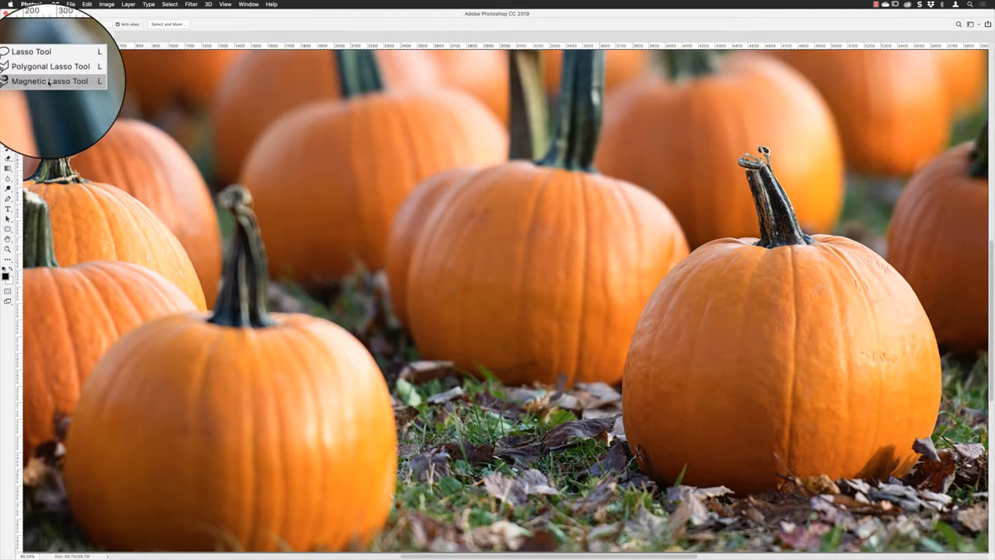
{"action": "left_click", "coordinate": [50, 80]}
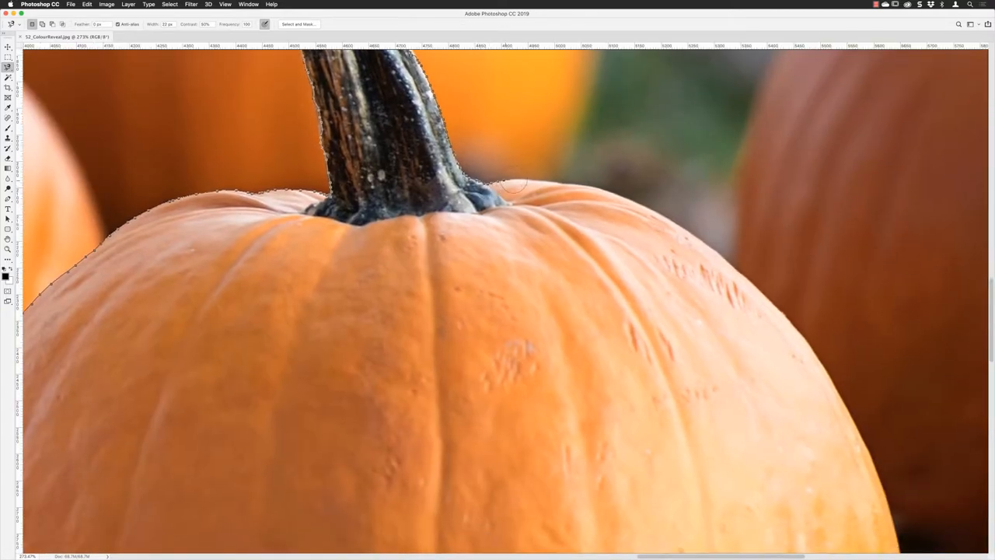
- Trace the Magnetic Lasso around the front-right pumpkin's top edge and stem to close the selection
{"action": "left_click_drag", "start_coordinate": [505, 187], "coordinate": [664, 225]}
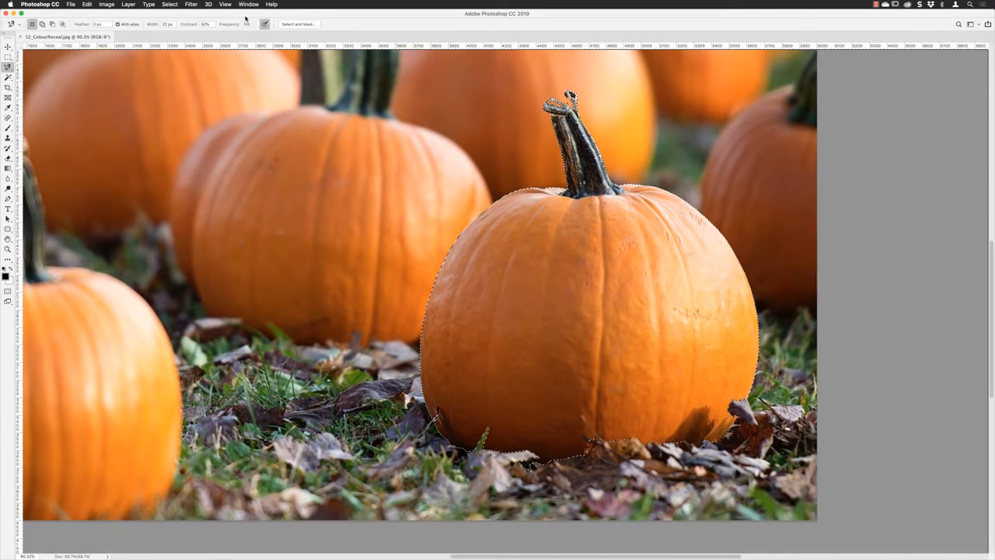
- Show the Adjustments panel and add a Black & White adjustment layer to the selected pumpkin
{"action": "left_click", "coordinate": [247, 4]}
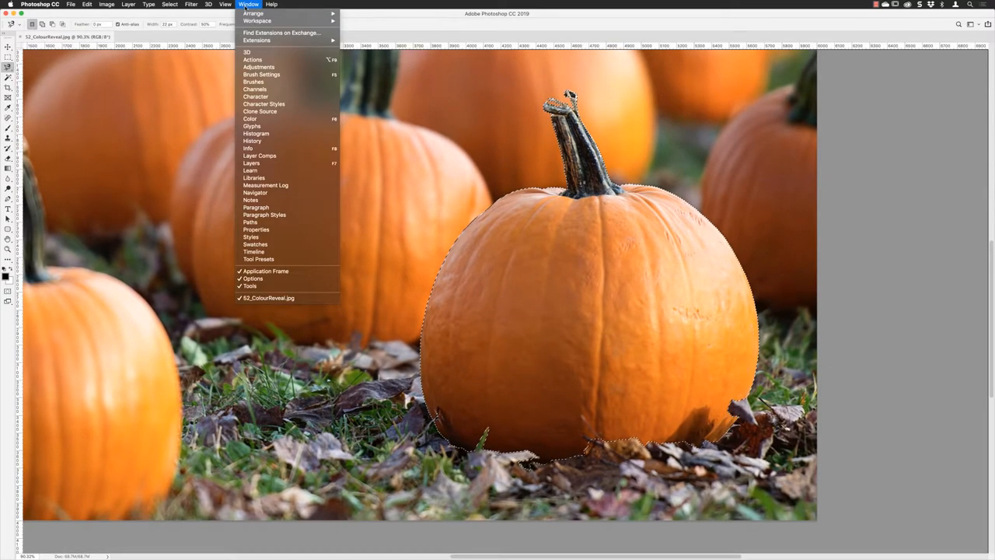
{"action": "mouse_move", "coordinate": [259, 67]}
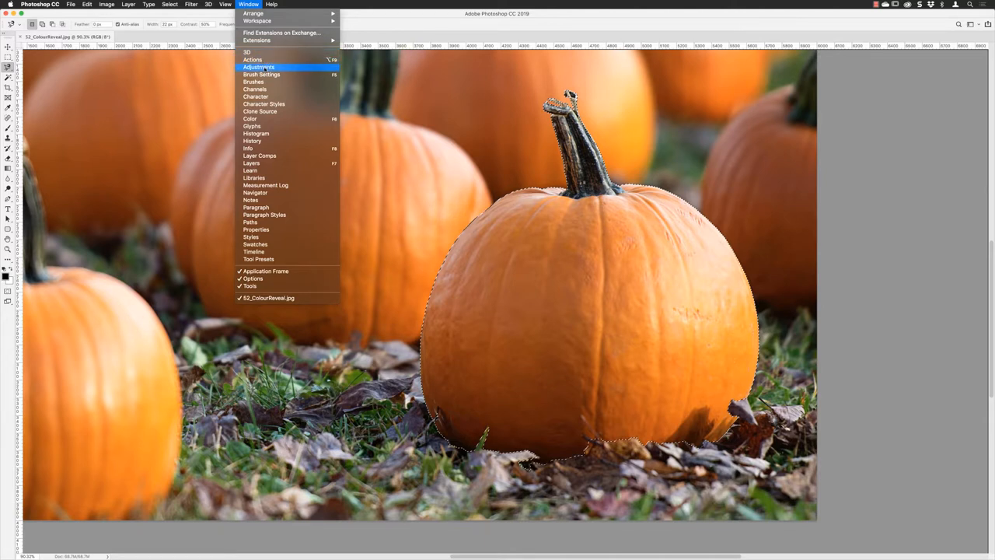
{"action": "left_click", "coordinate": [259, 66]}
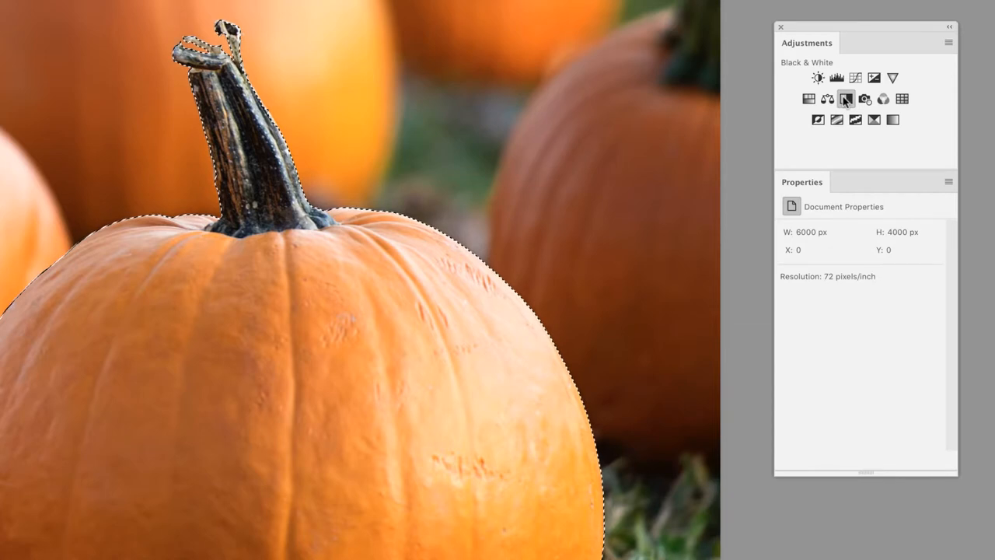
{"action": "left_click", "coordinate": [846, 99]}
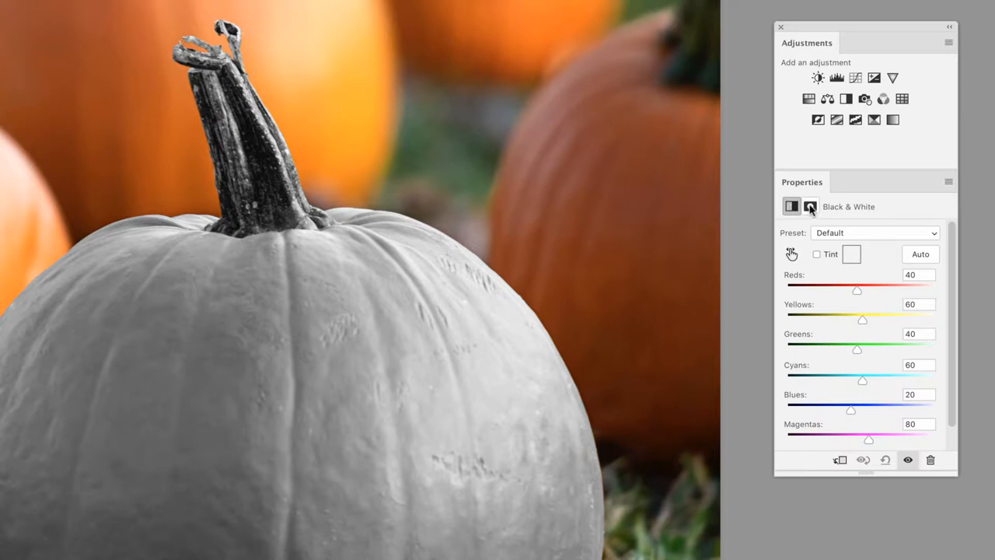
- Invert the Black & White layer mask so only the front-right pumpkin stays orange
{"action": "left_click", "coordinate": [809, 206]}
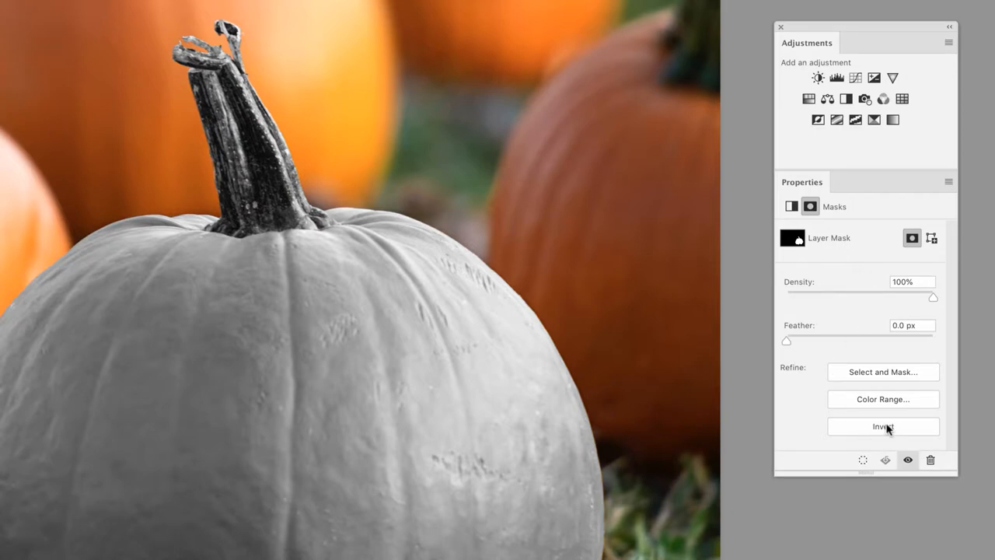
{"action": "mouse_move", "coordinate": [841, 475]}
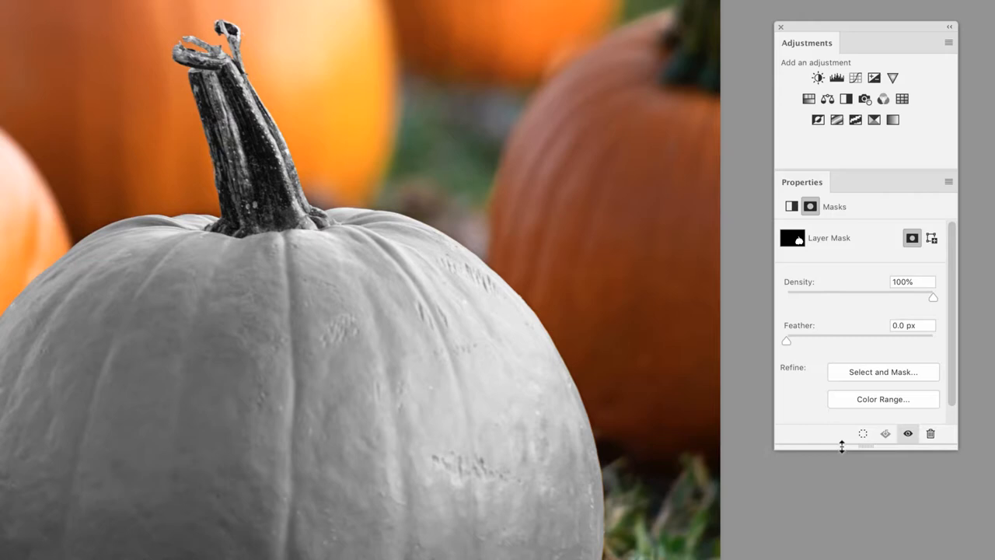
{"action": "mouse_move", "coordinate": [847, 422]}
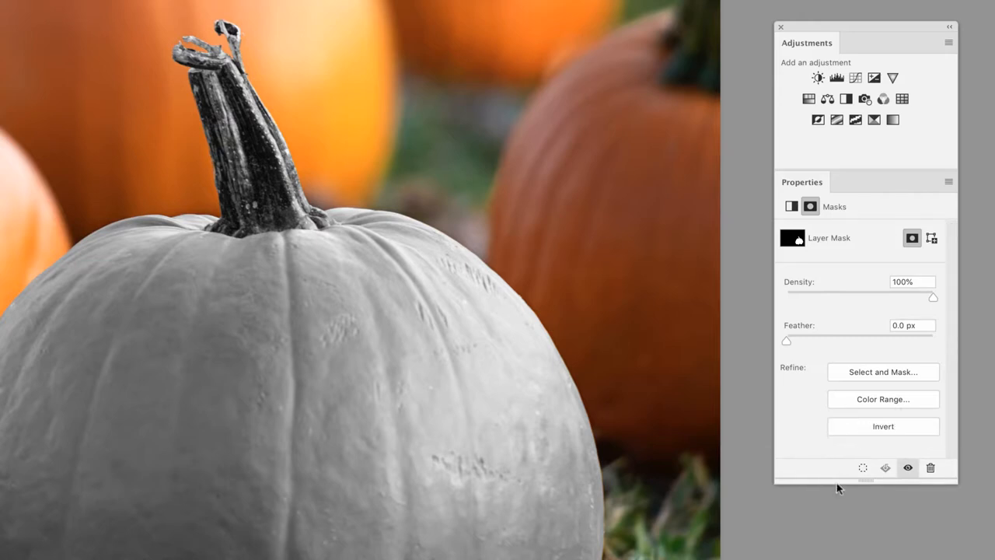
{"action": "left_click", "coordinate": [882, 426]}
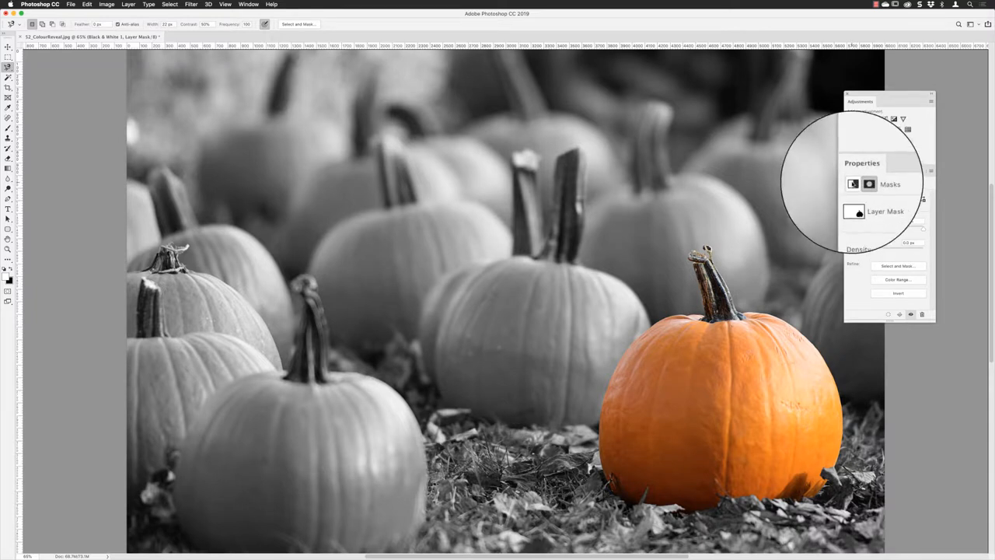
- Try raising the Reds, then lower the Reds and Yellows sliders to darken the grey pumpkins
{"action": "left_click", "coordinate": [853, 184]}
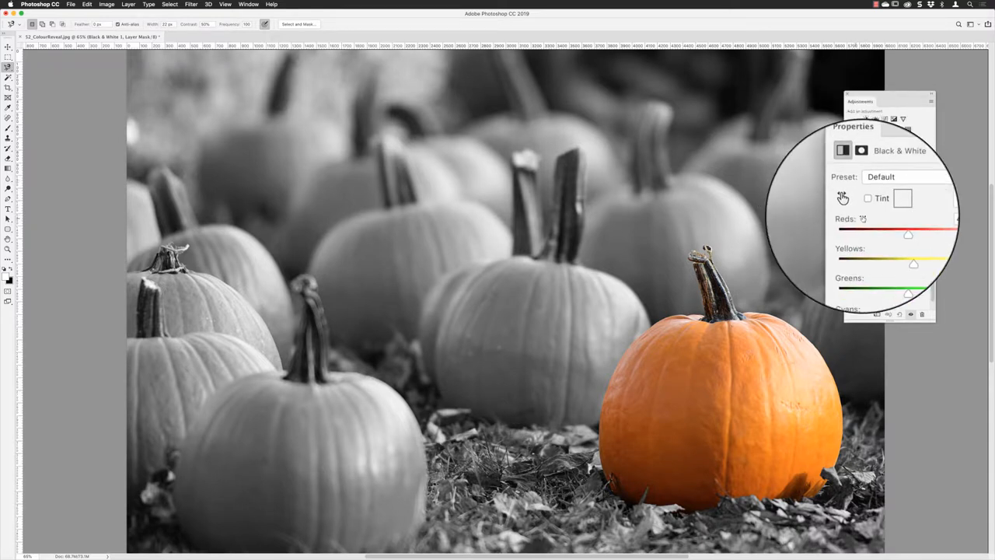
{"action": "scroll", "scroll_direction": "down", "scroll_amount": 3}
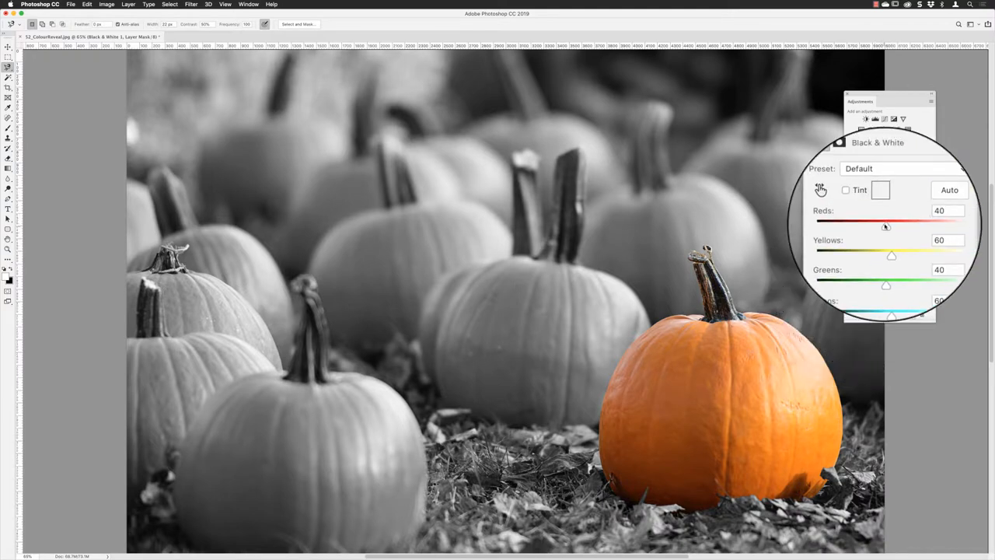
{"action": "left_click_drag", "start_coordinate": [886, 225], "coordinate": [902, 225]}
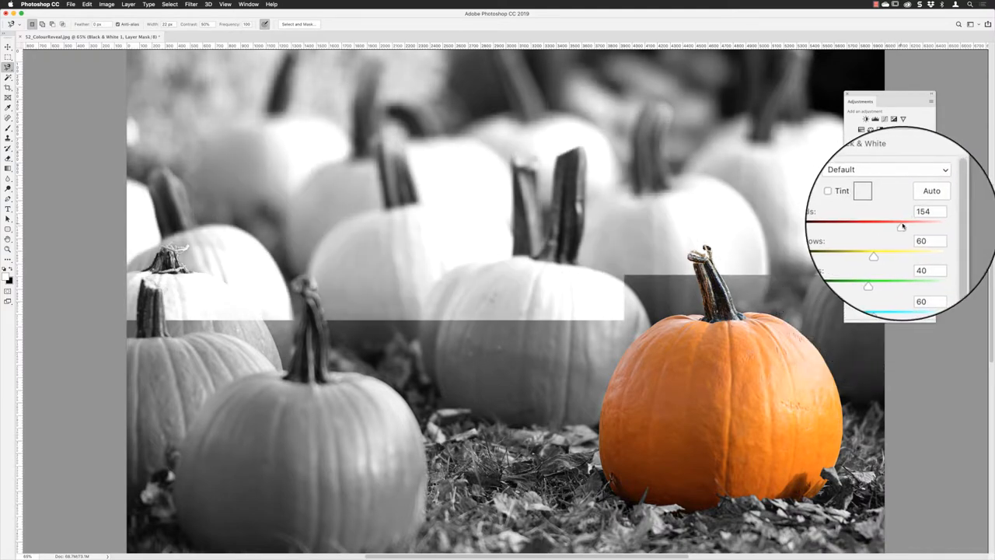
{"action": "left_click_drag", "start_coordinate": [899, 225], "coordinate": [922, 225]}
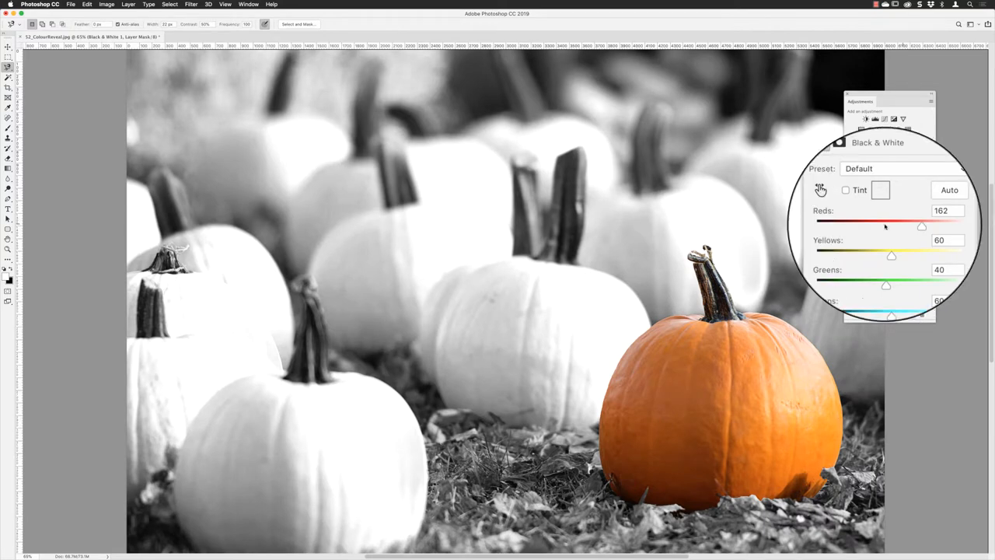
{"action": "left_click_drag", "start_coordinate": [921, 226], "coordinate": [903, 226]}
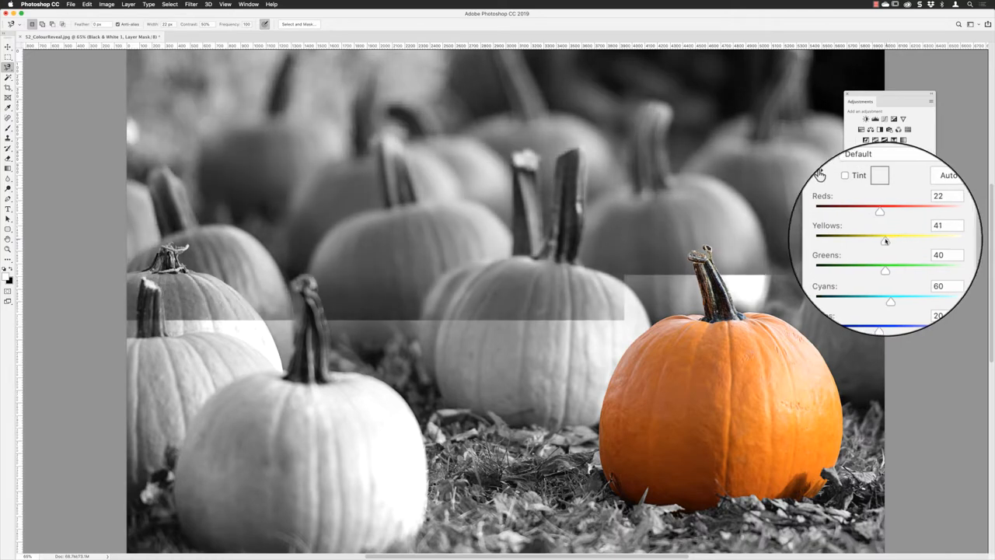
{"action": "left_click_drag", "start_coordinate": [890, 241], "coordinate": [884, 241]}
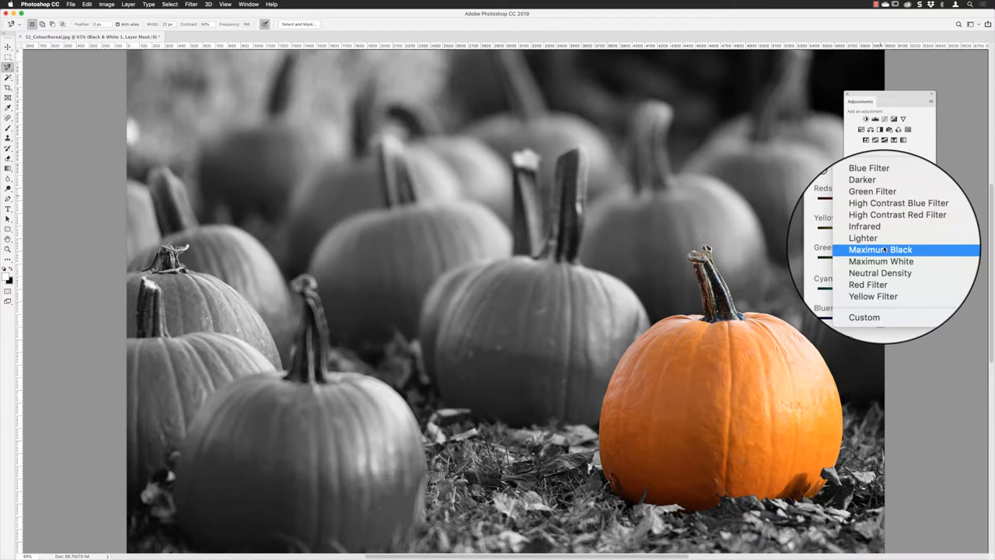
- Try the Maximum Black preset, then settle on the Darker Black & White preset
{"action": "left_click", "coordinate": [880, 250]}
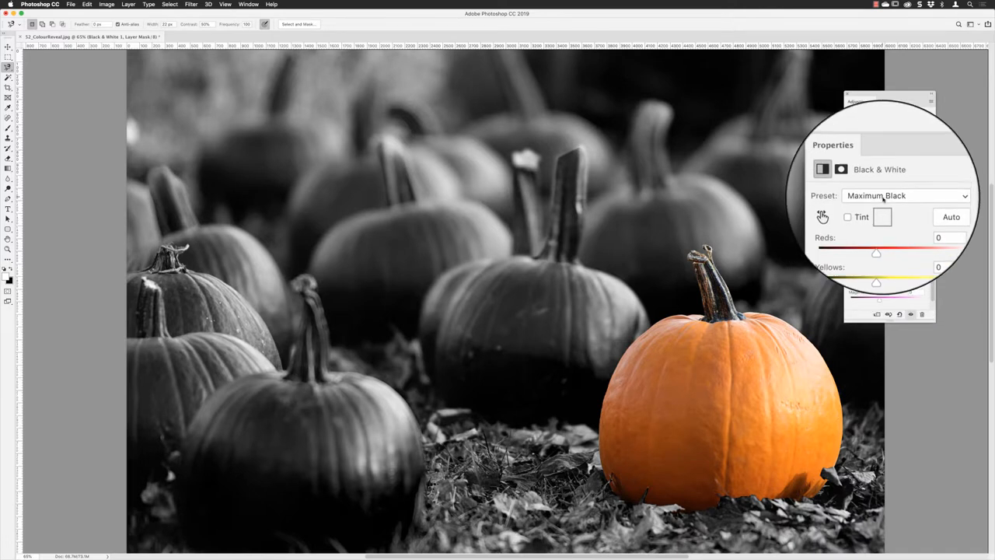
{"action": "left_click", "coordinate": [906, 195]}
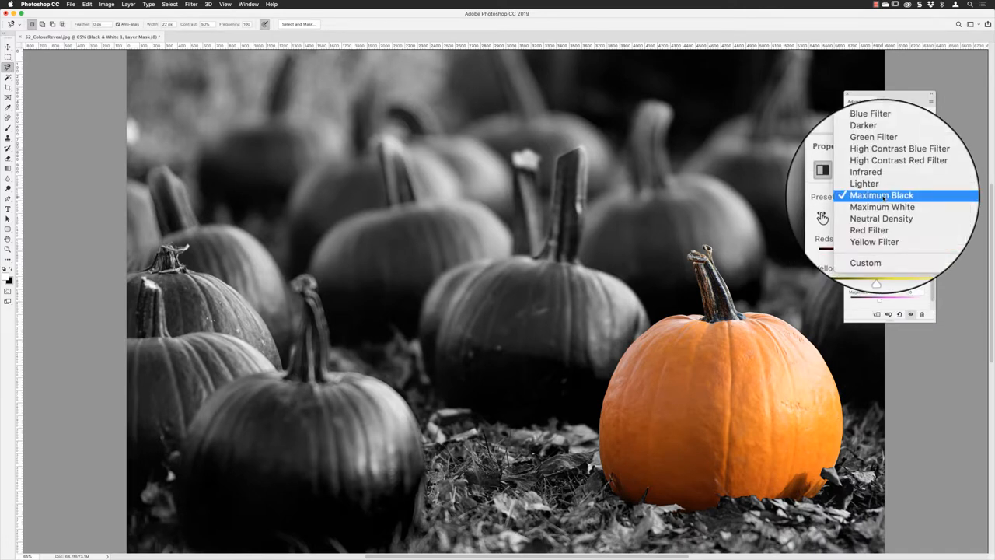
{"action": "mouse_move", "coordinate": [898, 160]}
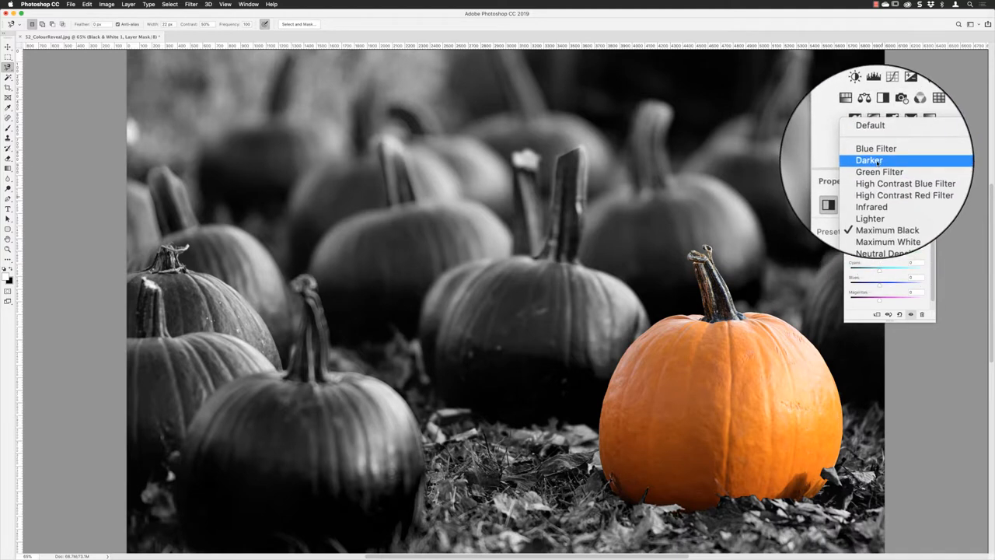
{"action": "left_click", "coordinate": [869, 160]}
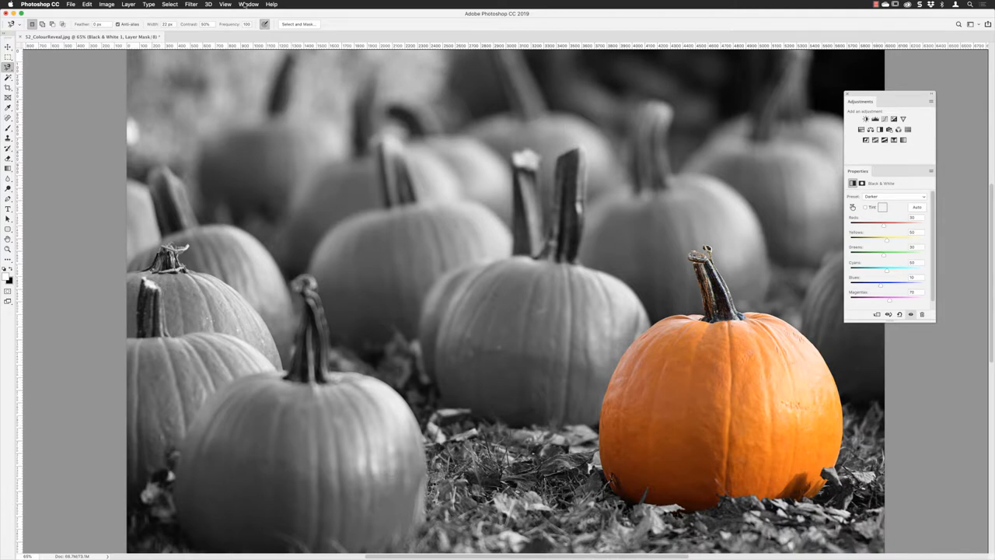
- Show and reposition the Layers panel, switching thumbnails to small then back to medium
{"action": "left_click", "coordinate": [248, 4]}
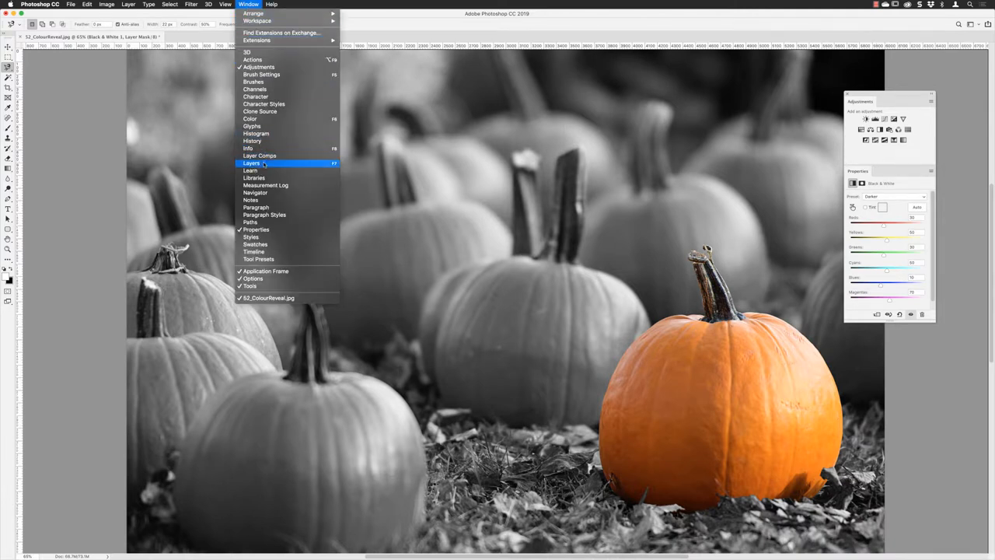
{"action": "left_click", "coordinate": [251, 164]}
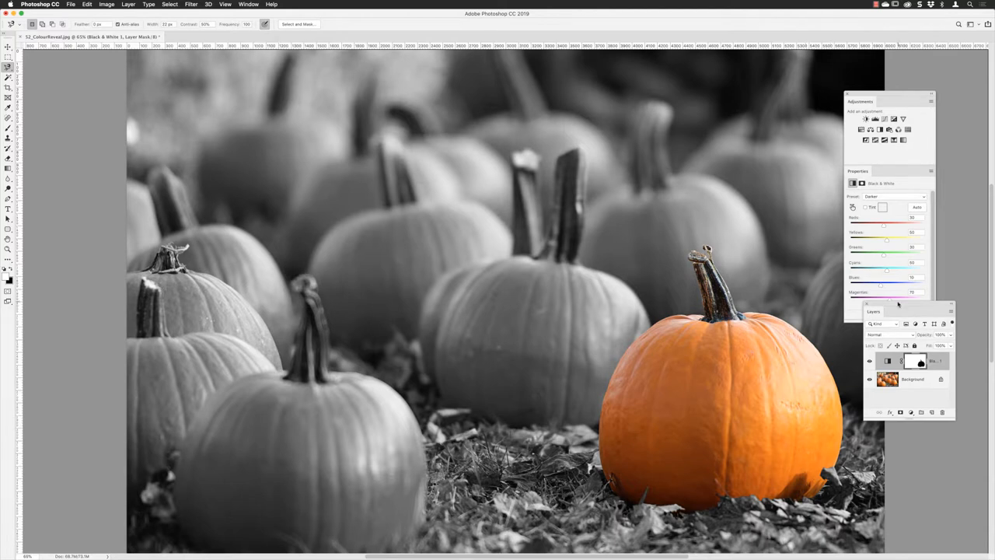
{"action": "left_click_drag", "start_coordinate": [873, 311], "coordinate": [709, 84]}
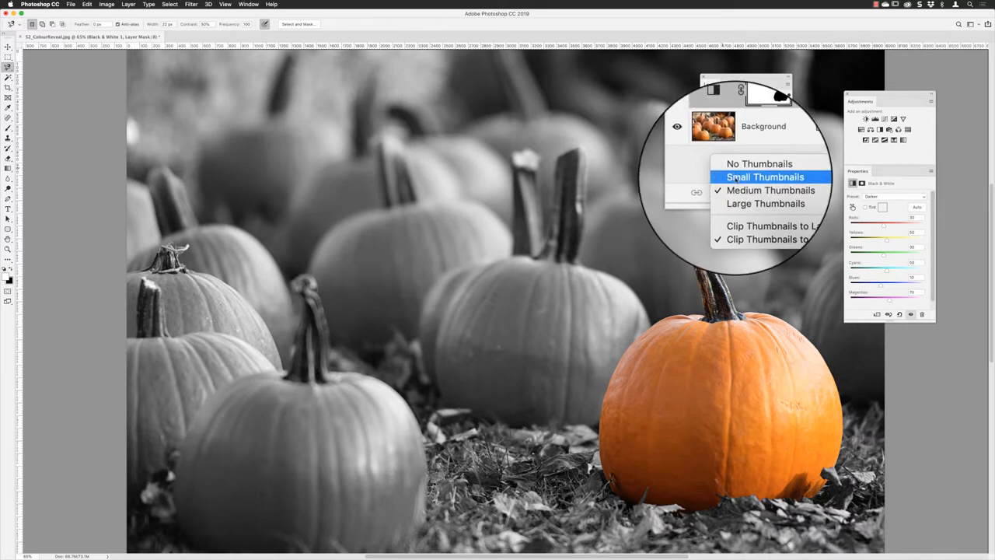
{"action": "left_click", "coordinate": [765, 176]}
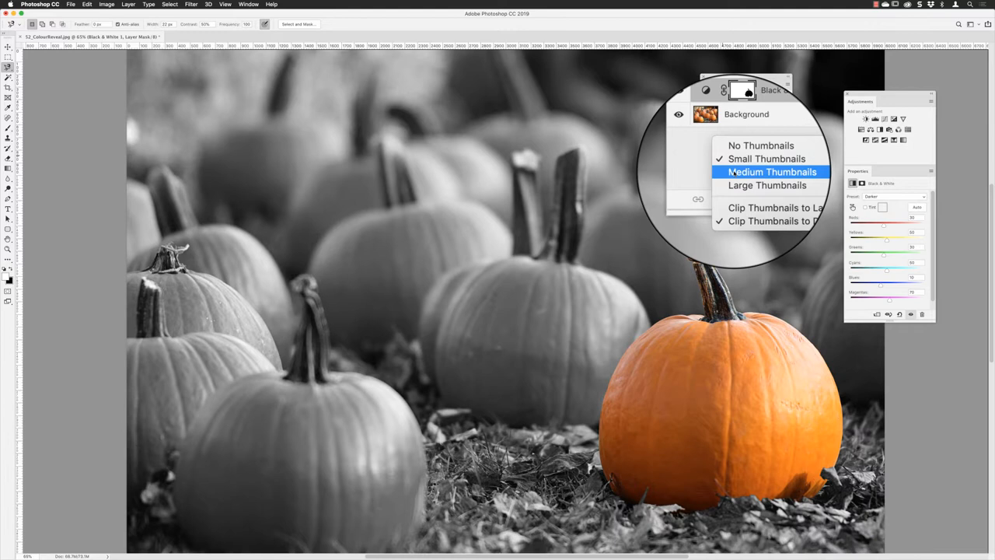
{"action": "left_click", "coordinate": [771, 171]}
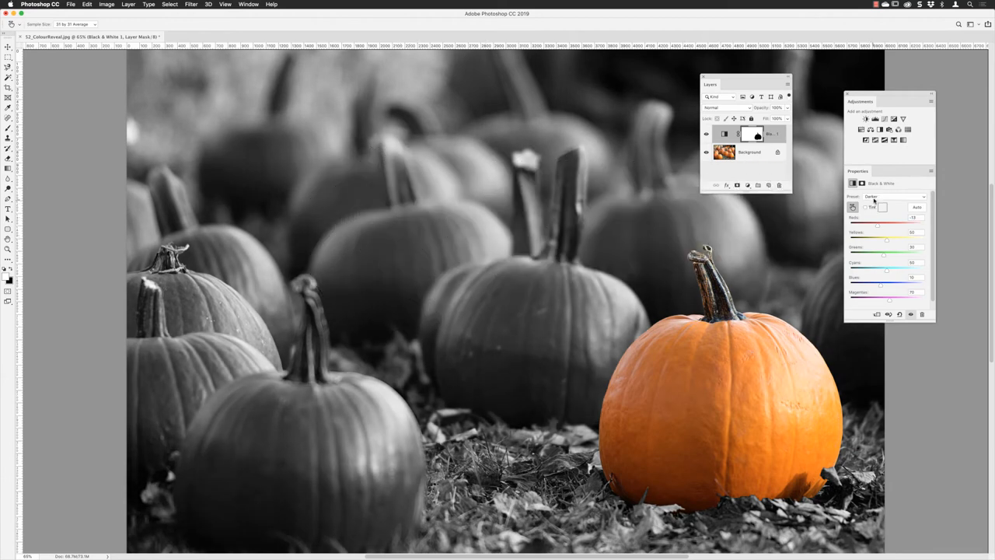
{"action": "left_click", "coordinate": [917, 195]}
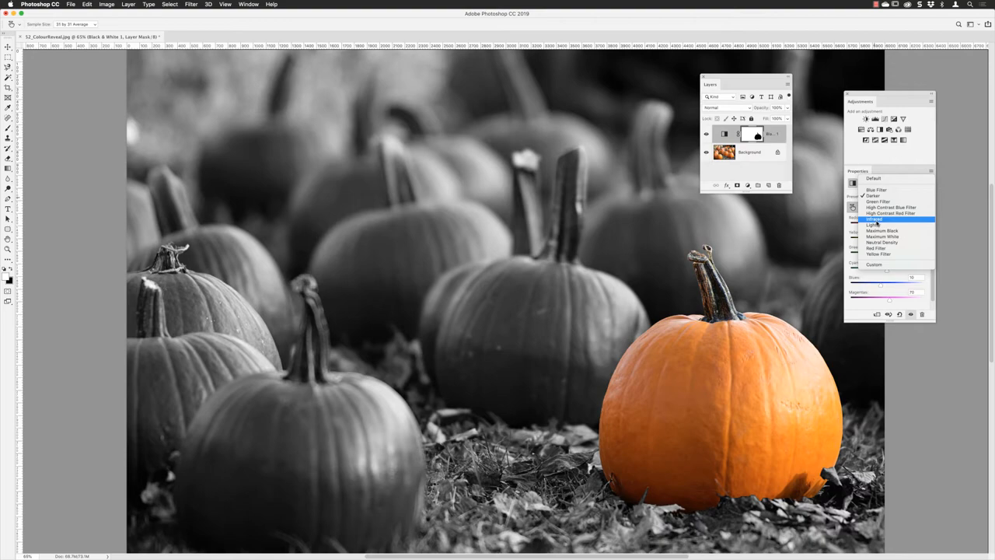